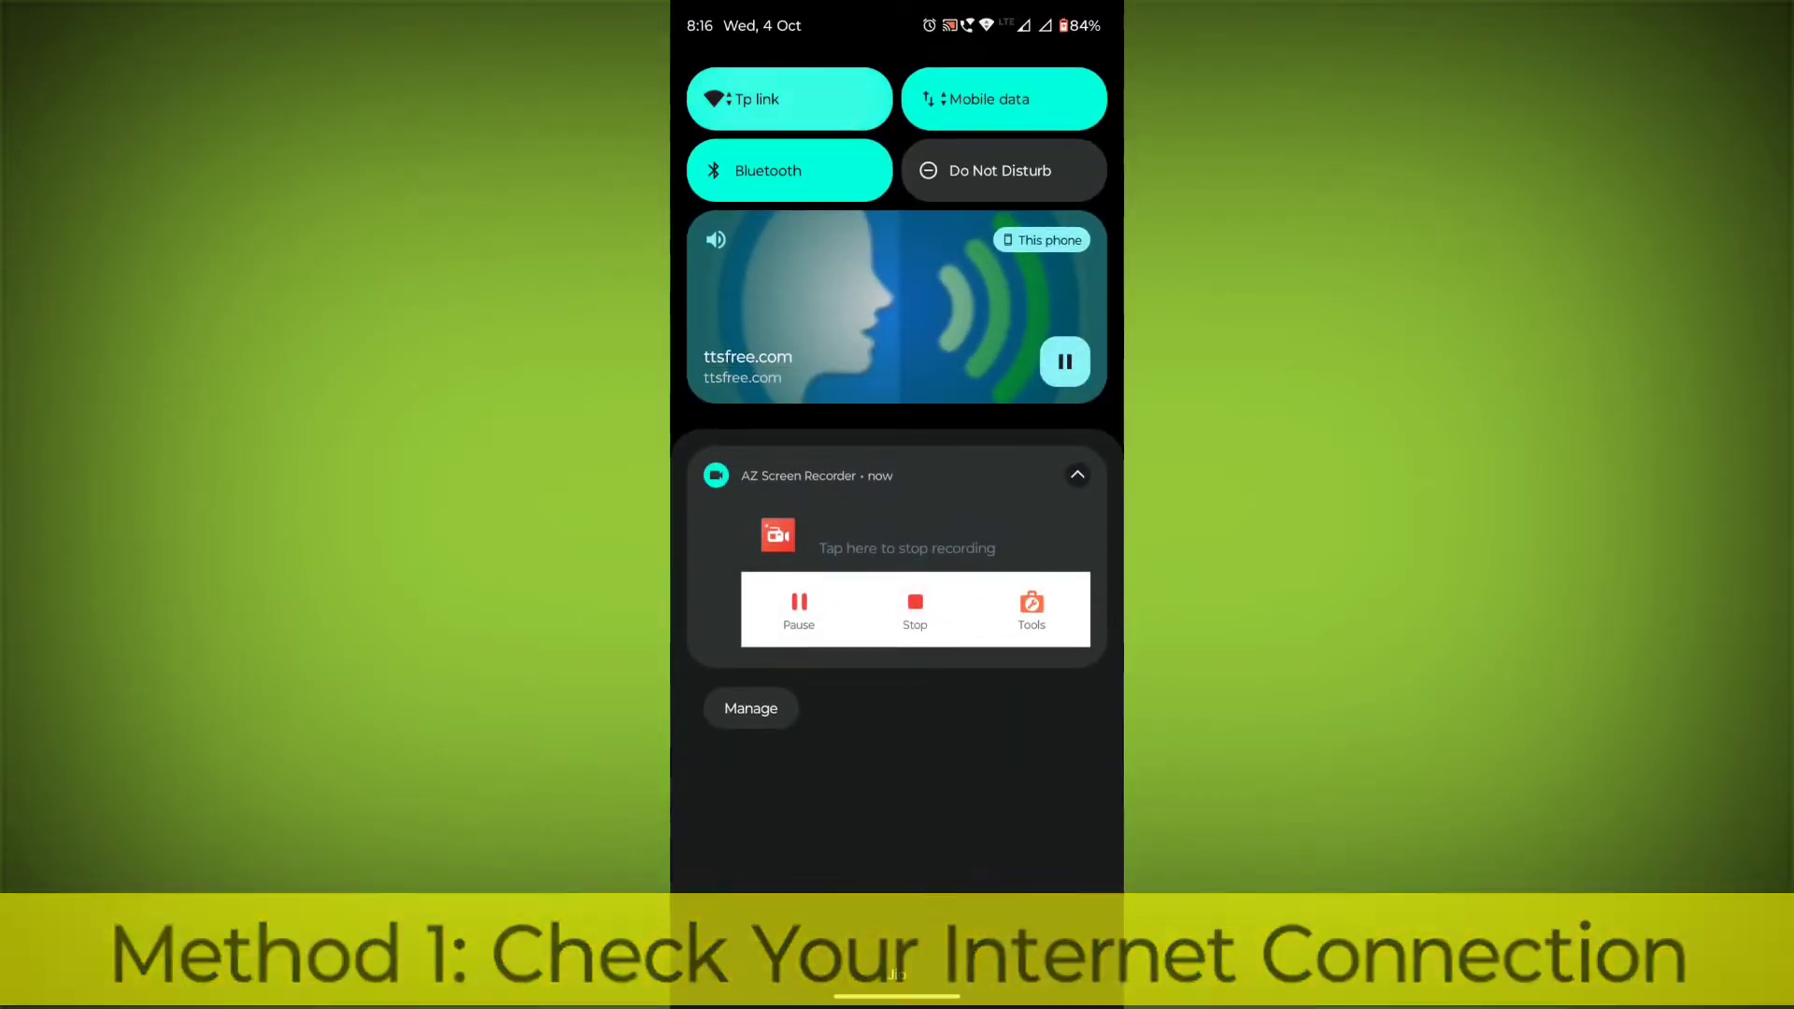
Confirm Wi-Fi and mobile data are on, then launch the Play Store
left_click(790, 98)
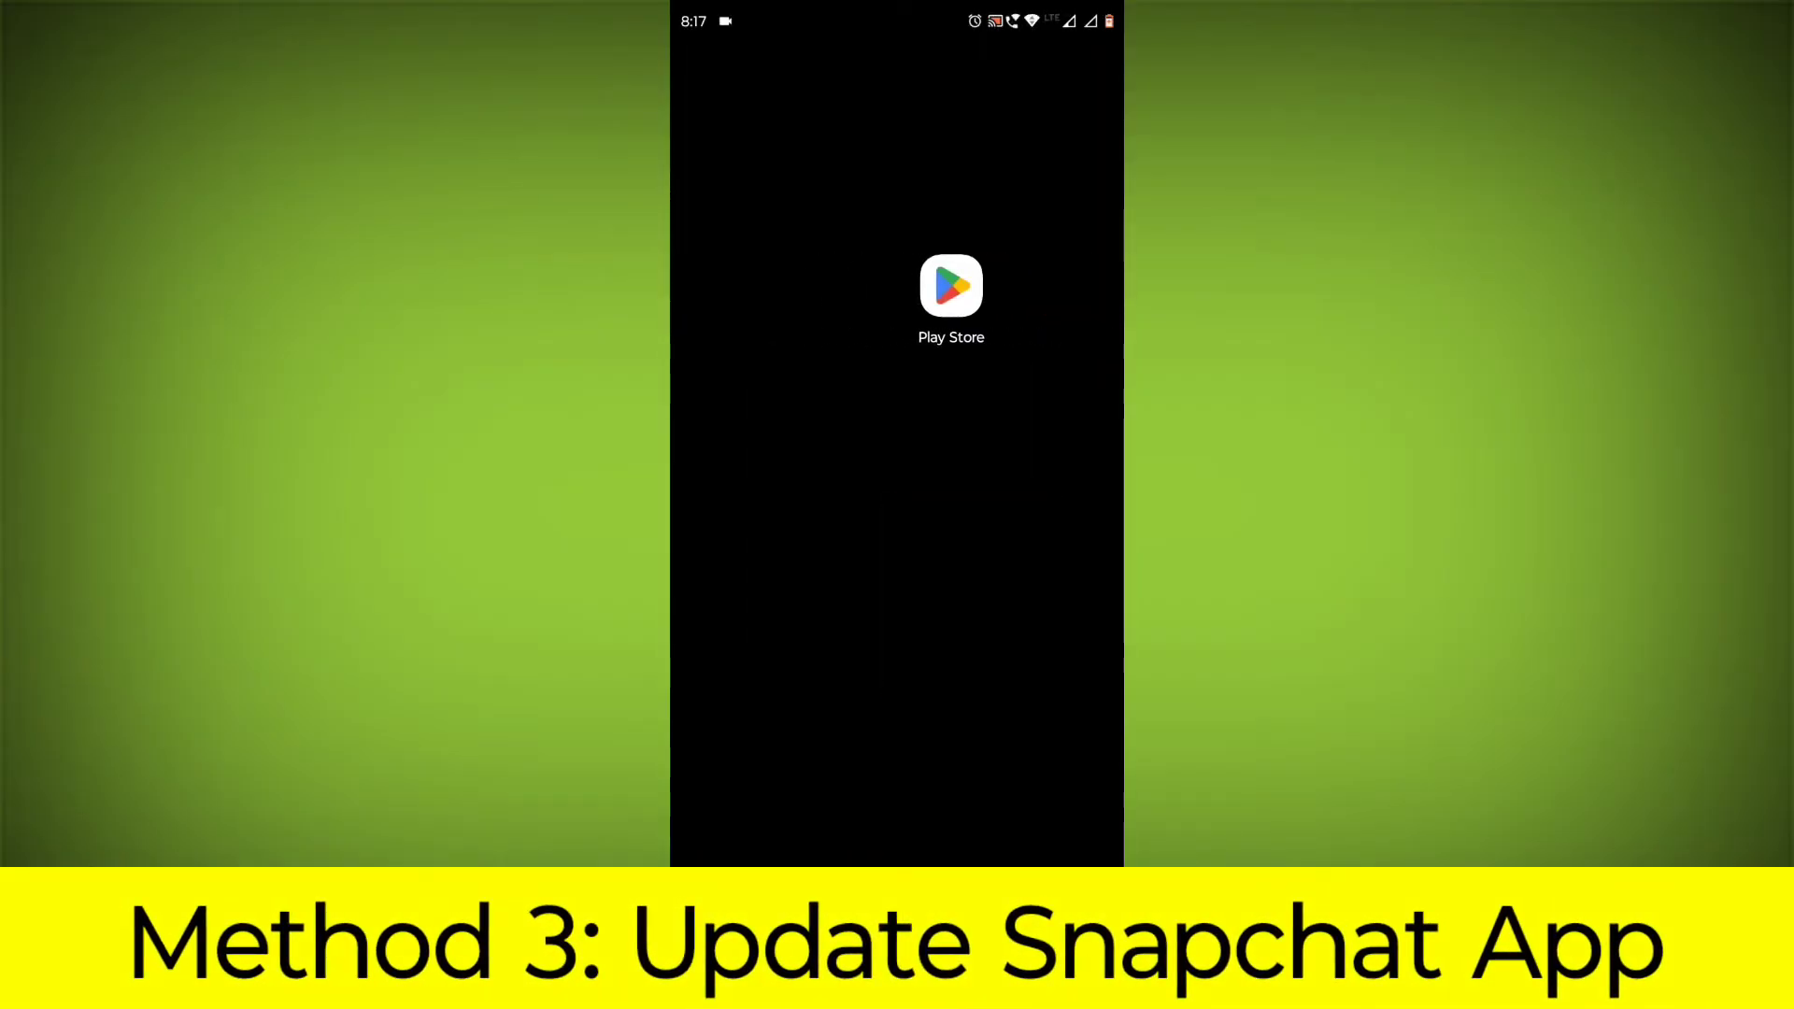
Search the Play Store for 'snapchat' and update the Snapchat app
left_click(951, 300)
type("s")
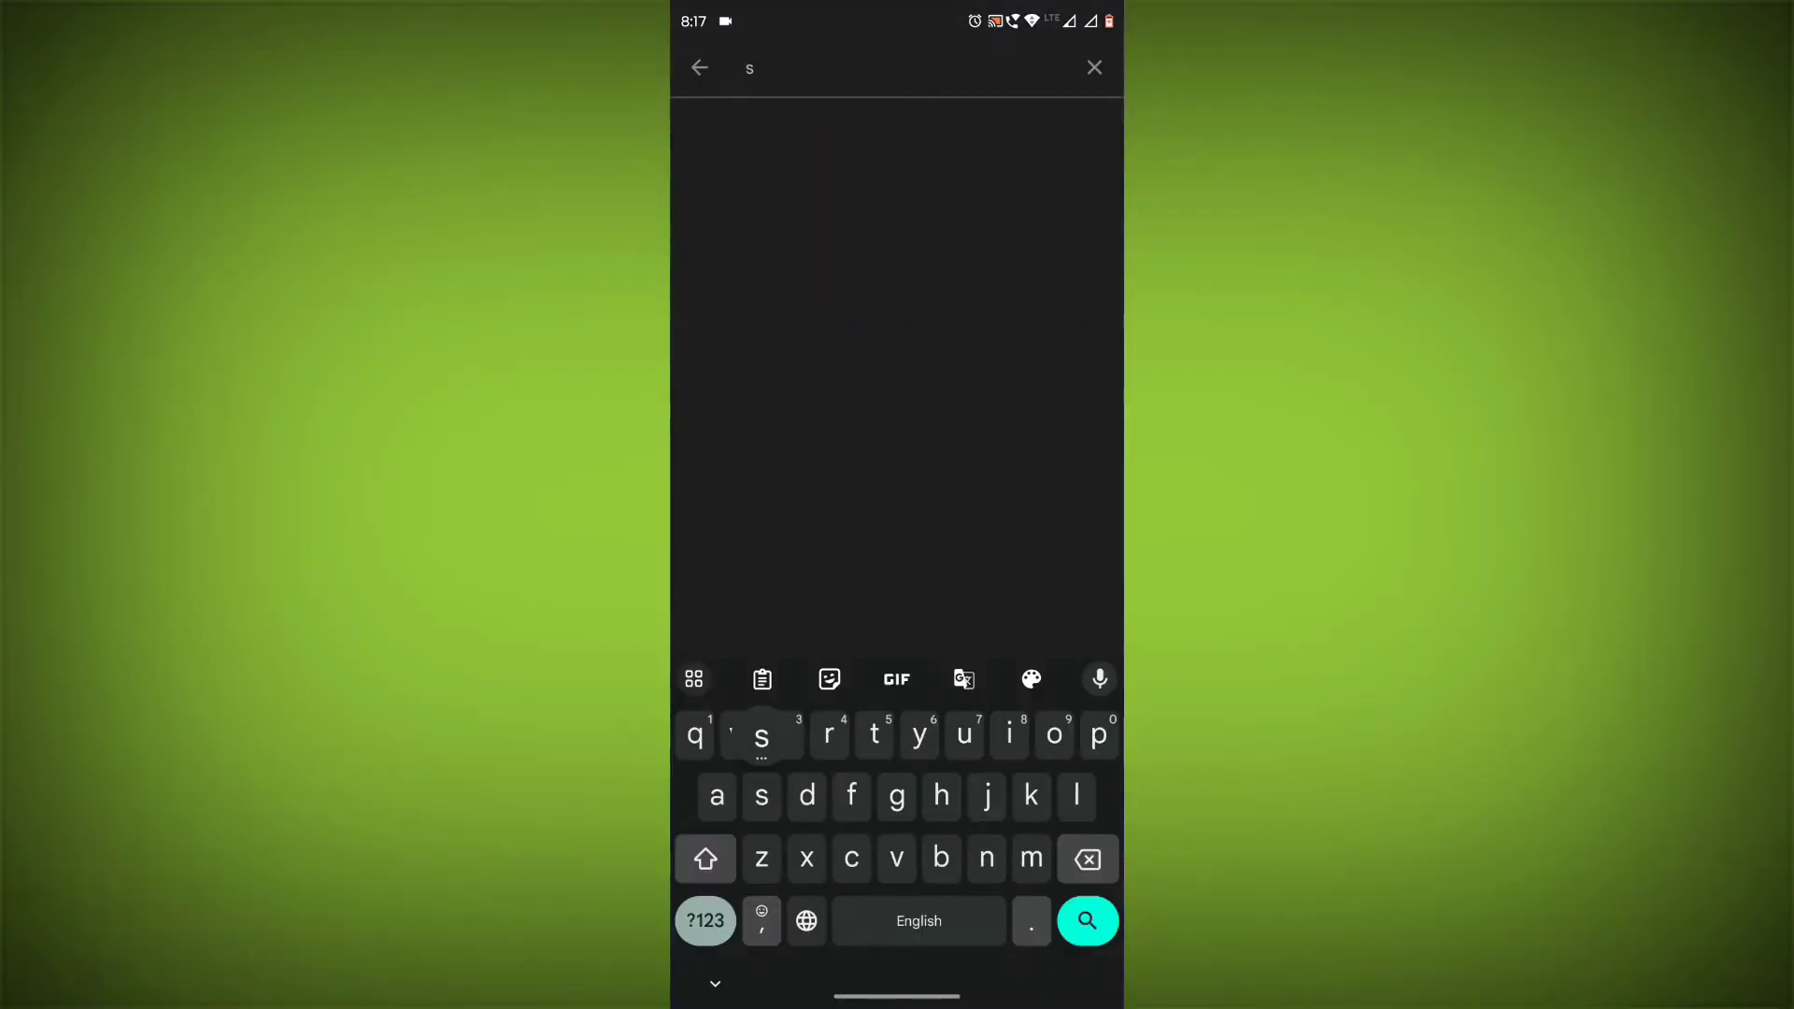
type("napchat")
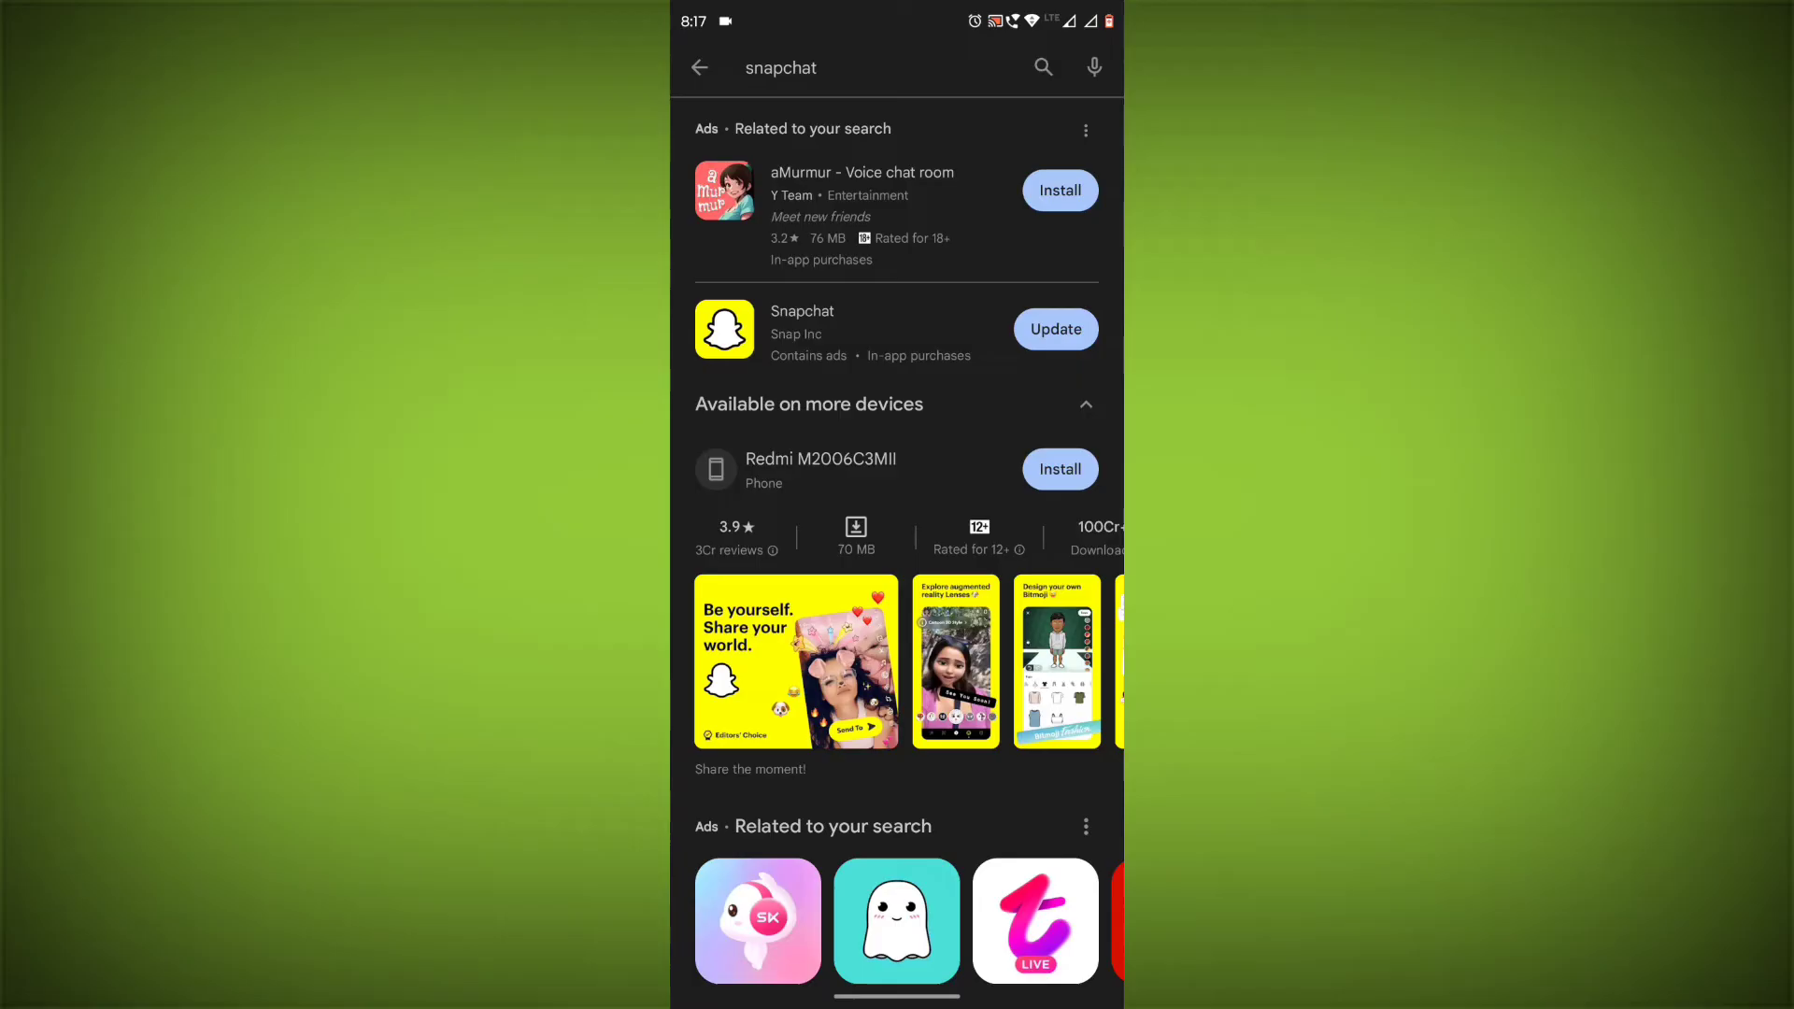
left_click(801, 329)
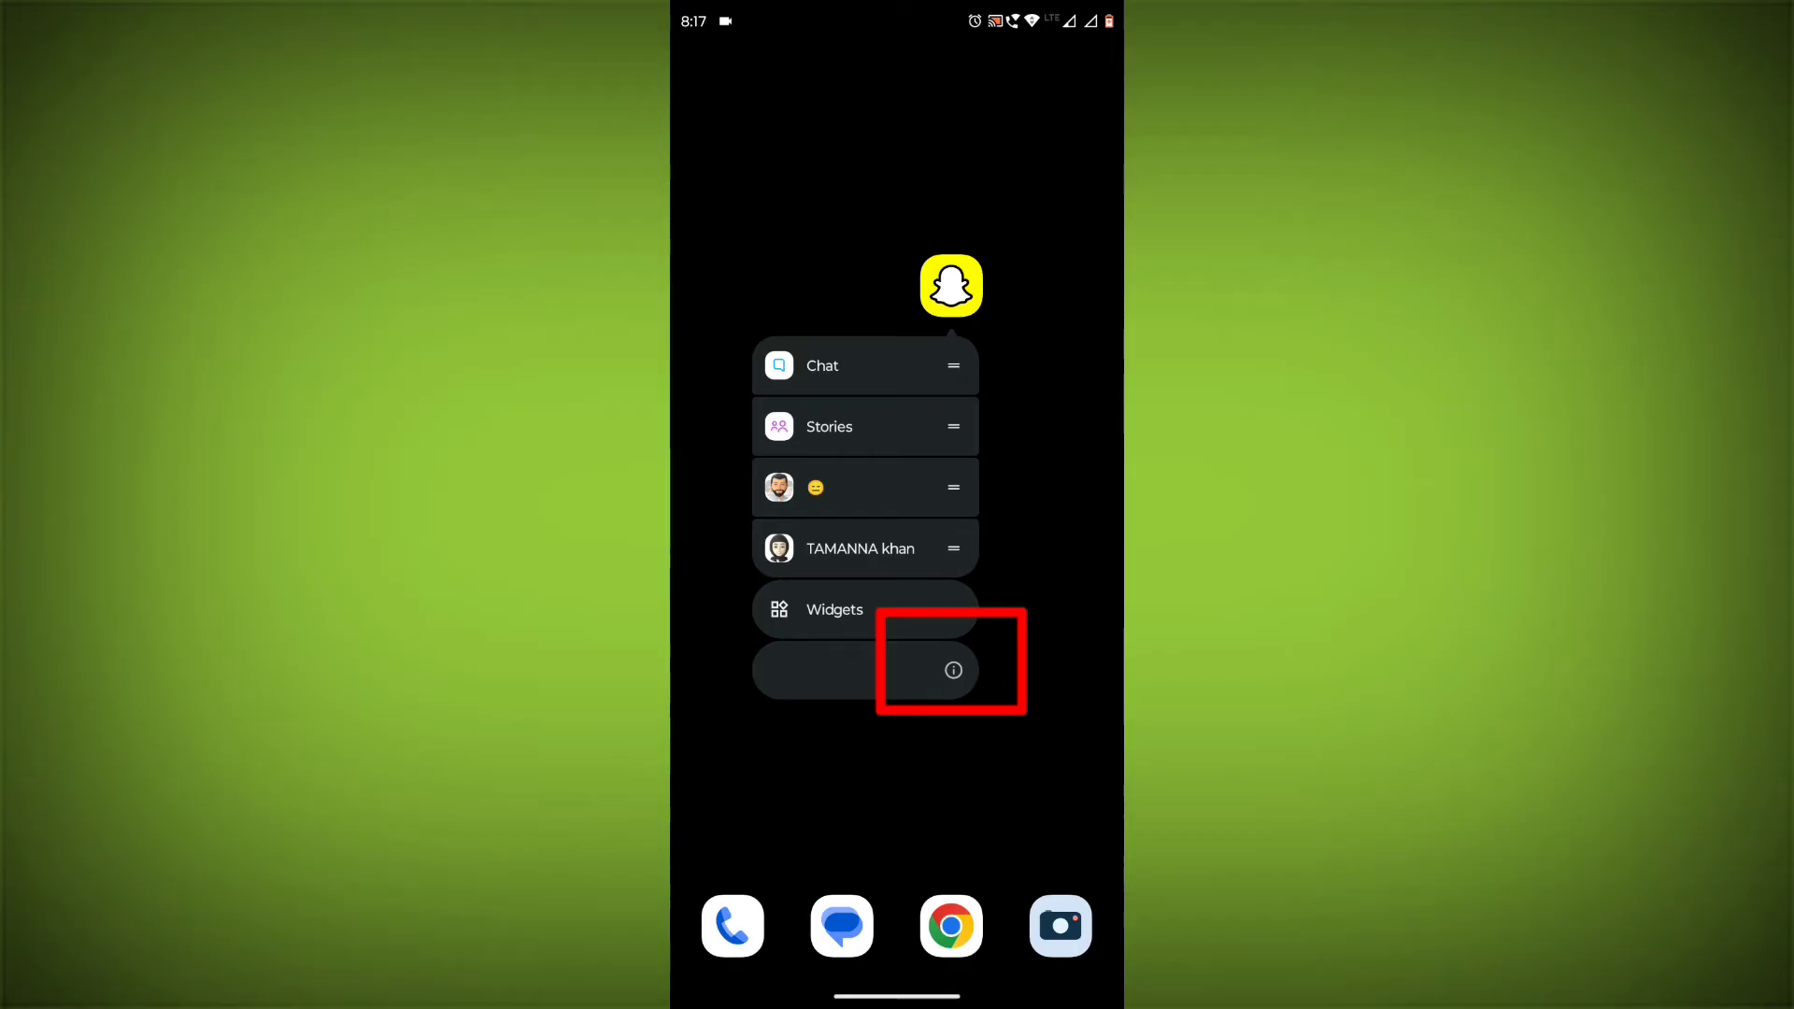
Force stop Snapchat from its App info page
left_click(952, 669)
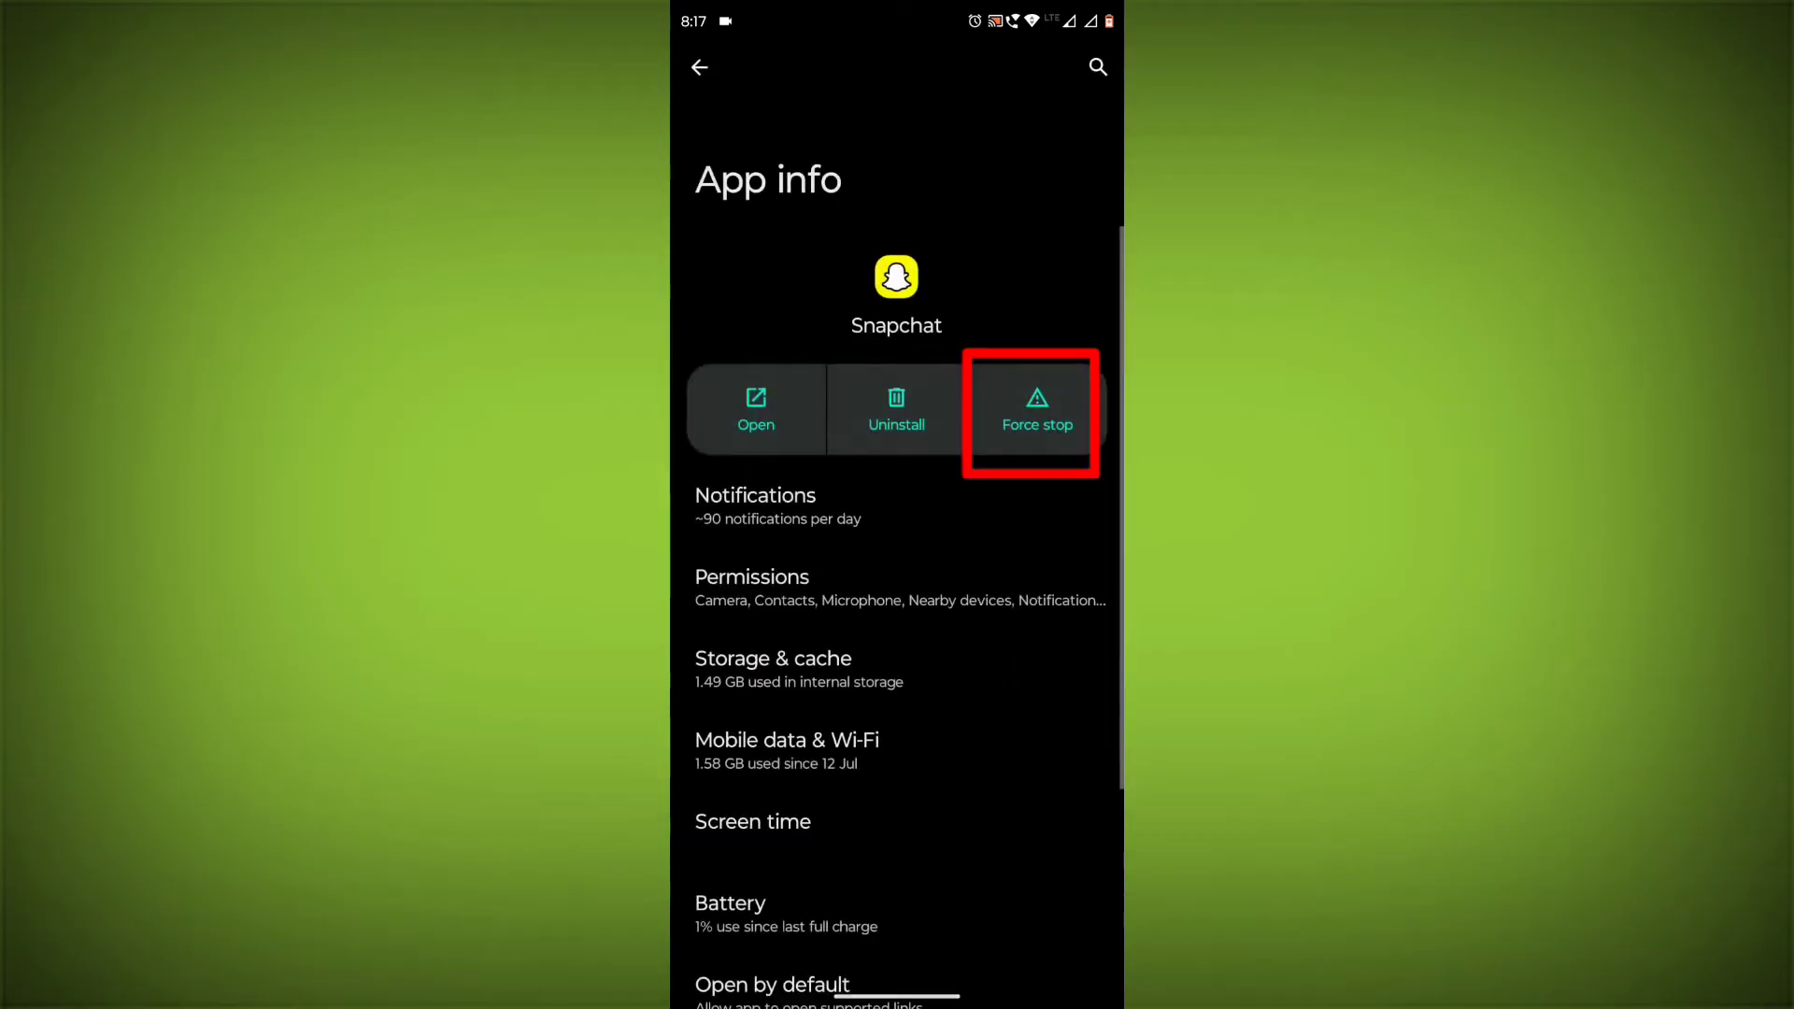
left_click(1035, 407)
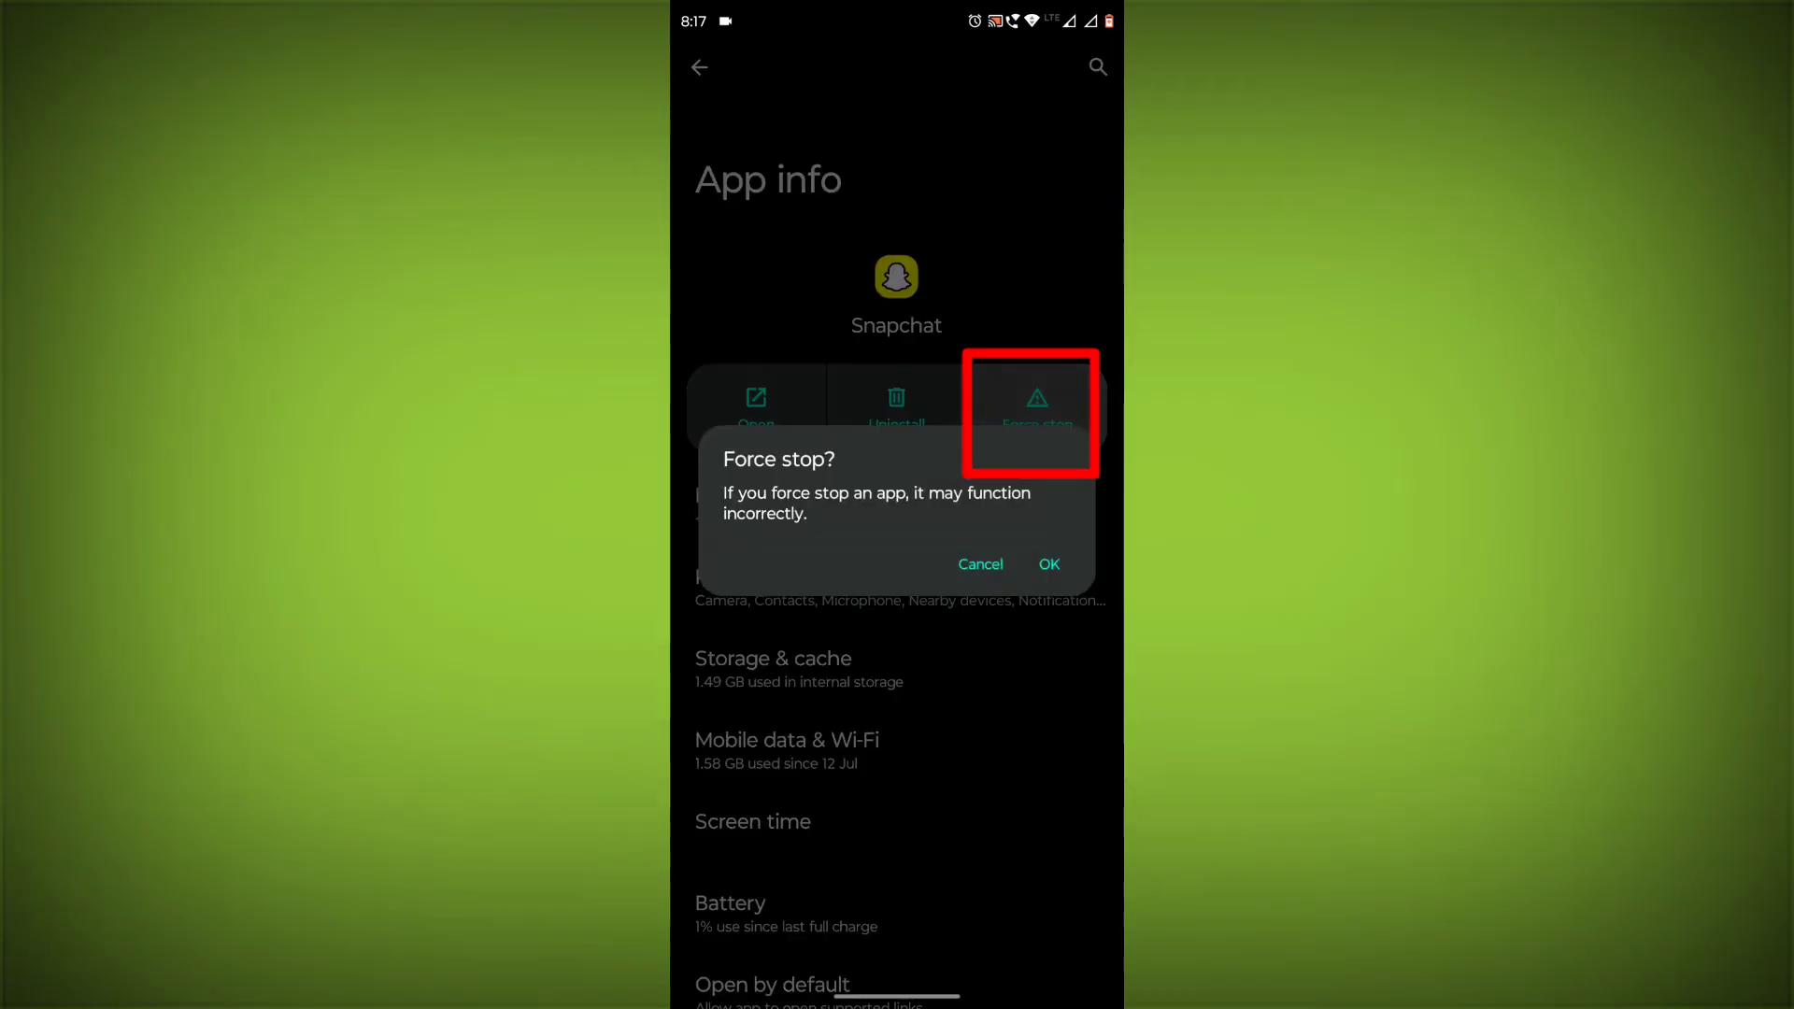
left_click(979, 564)
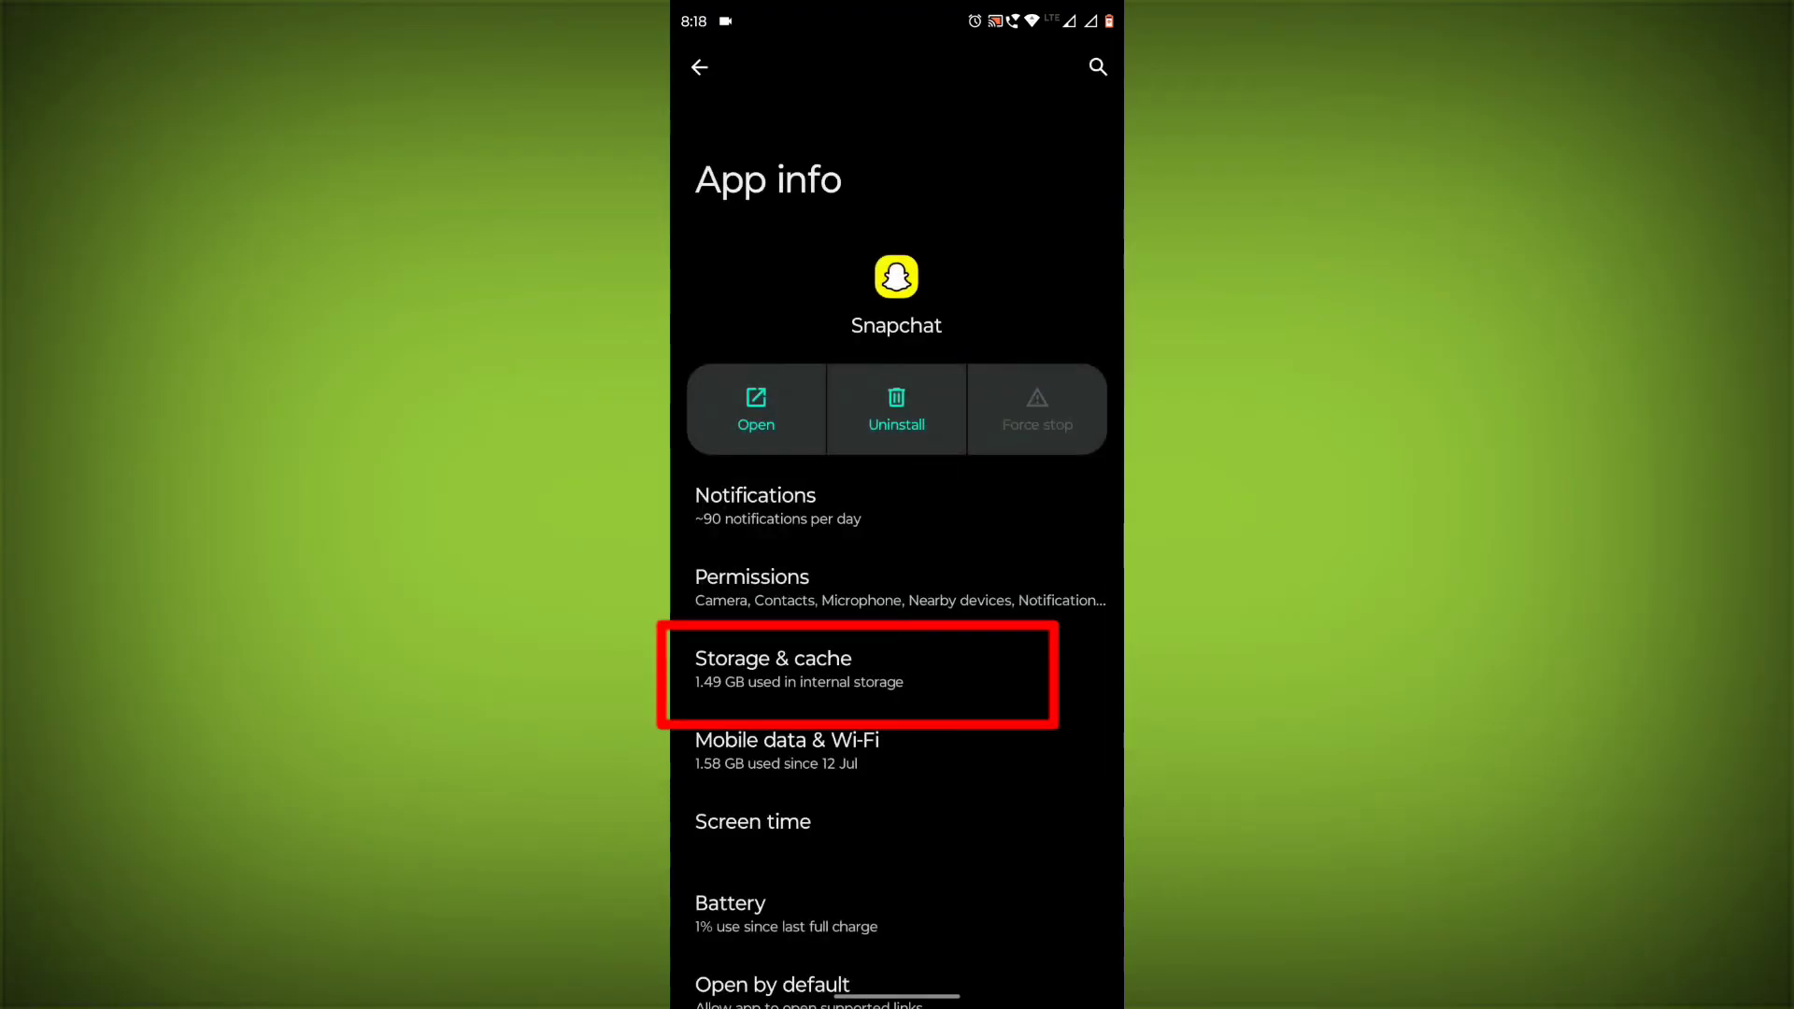
Clear Snapchat's cache in Storage & cache so it shows 0 B
left_click(801, 667)
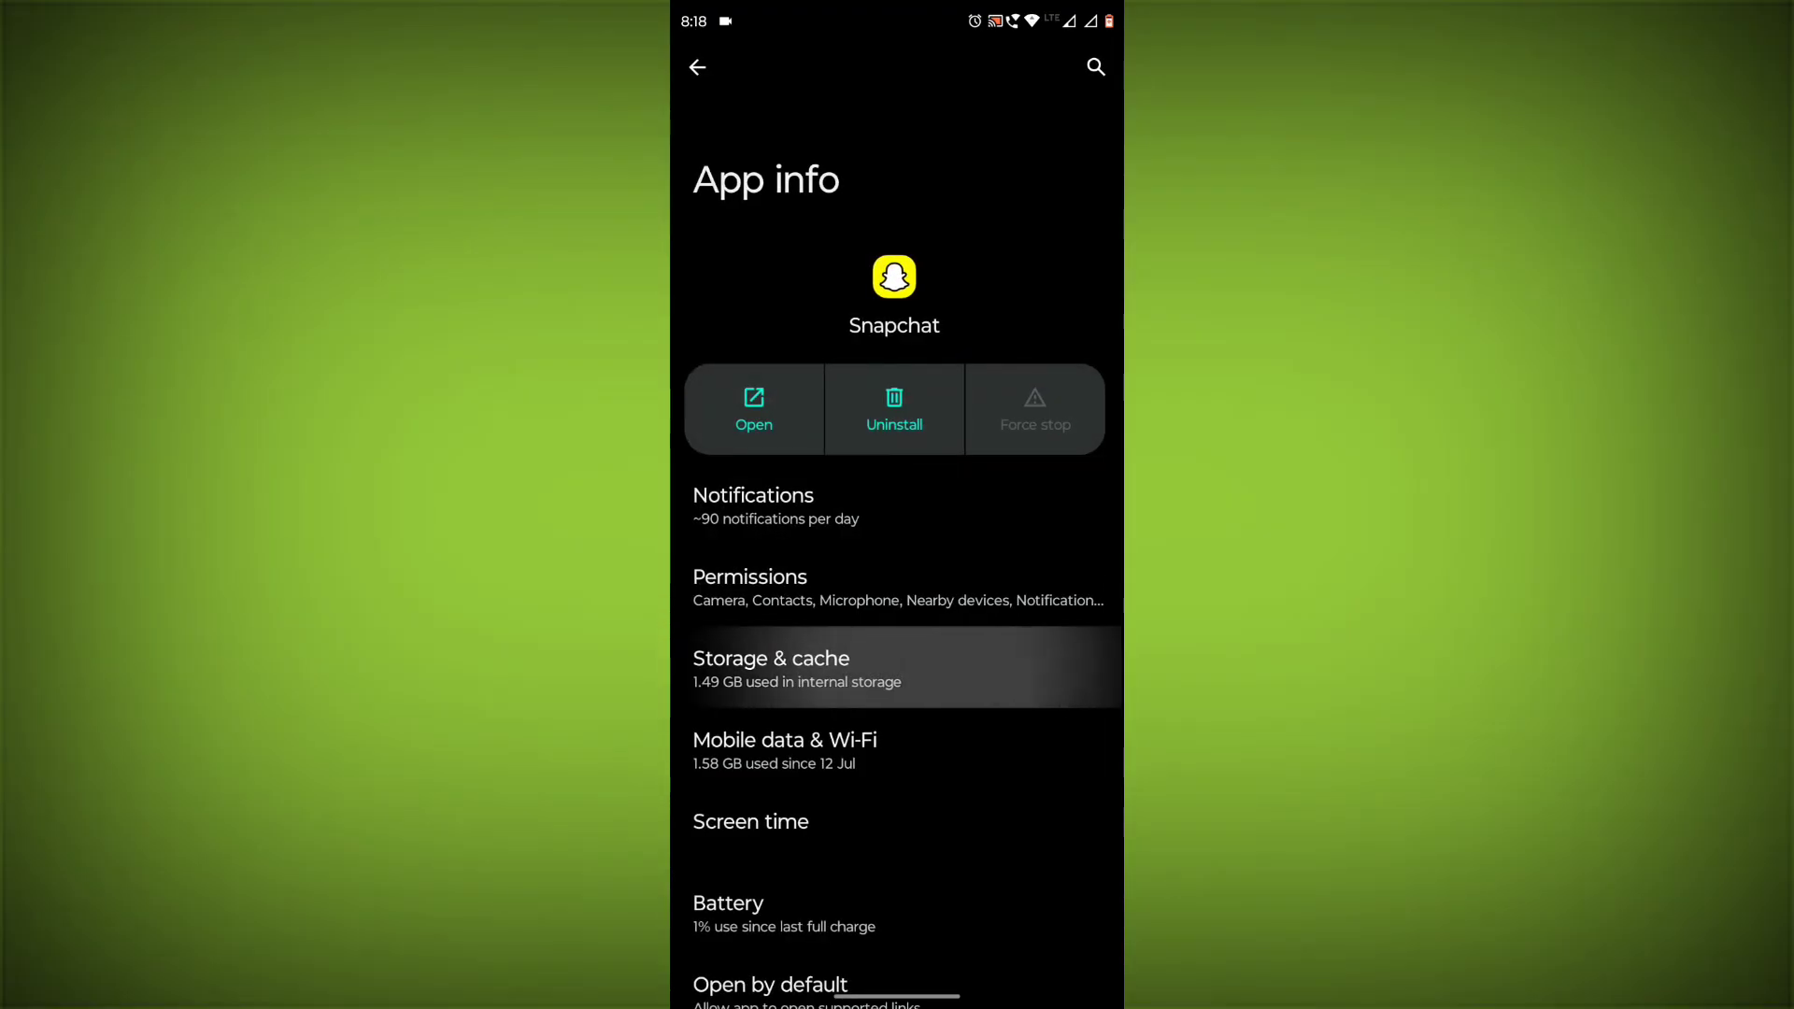
left_click(770, 668)
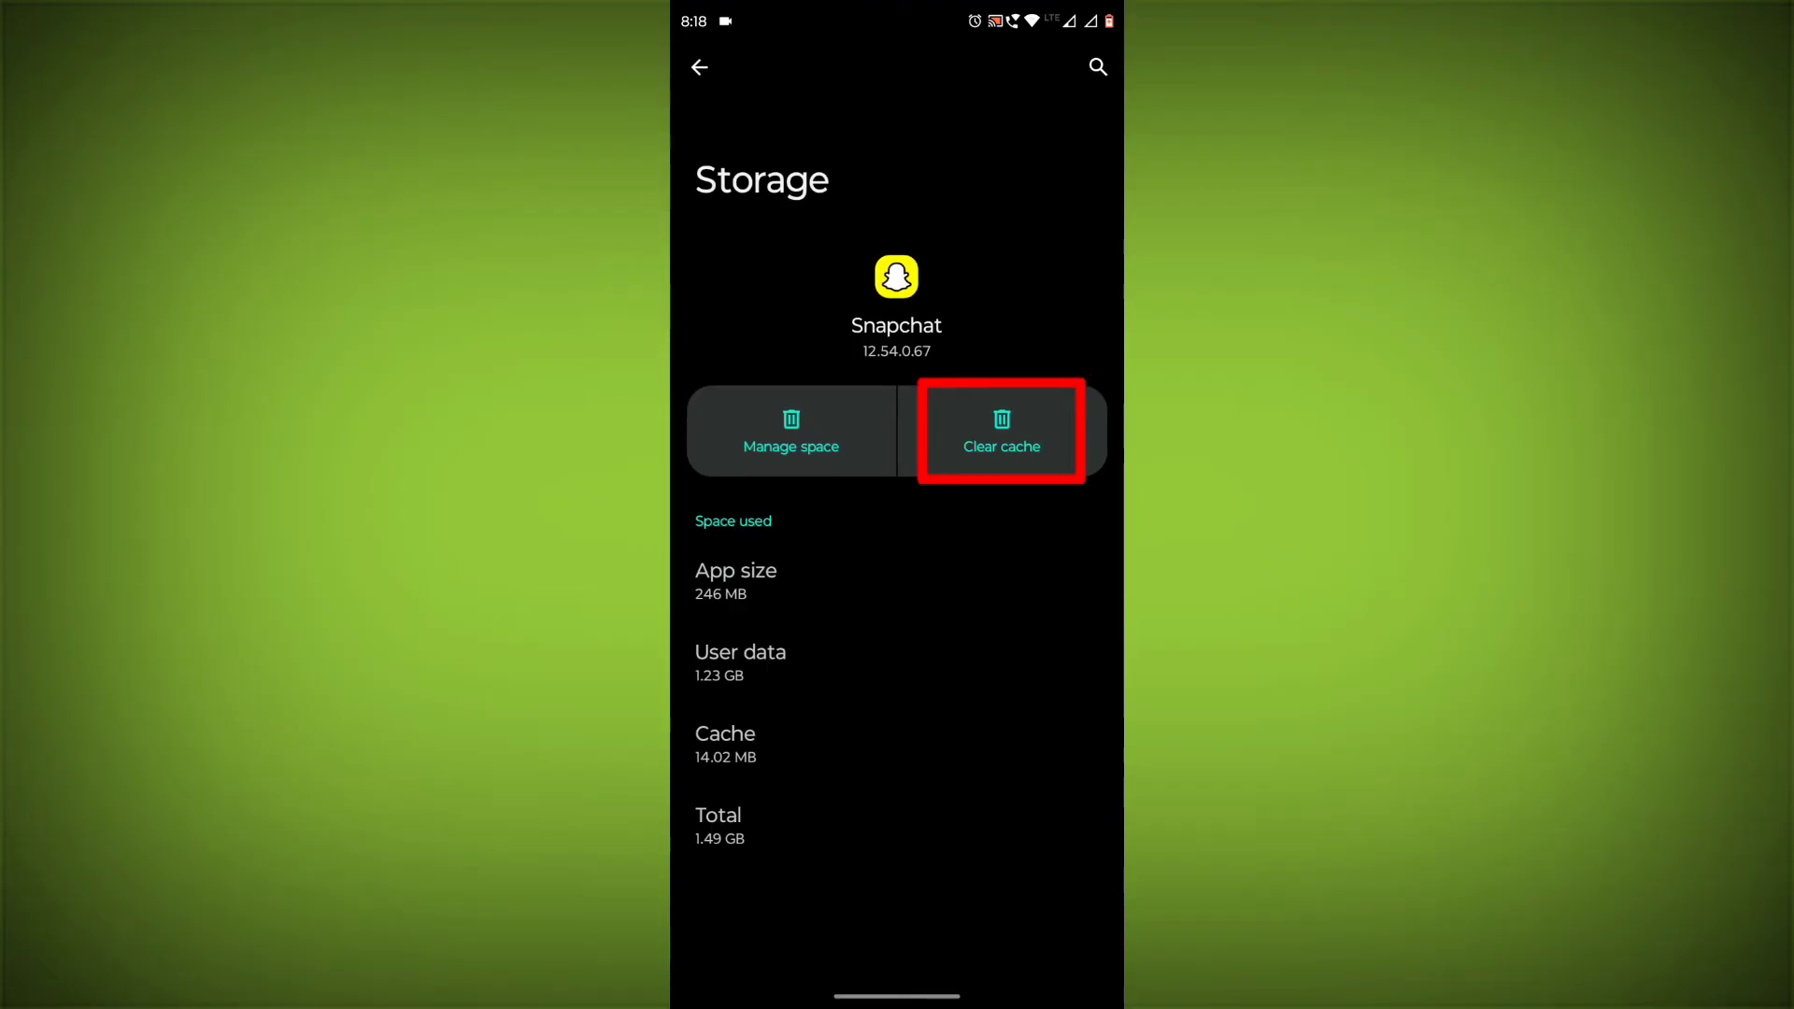
left_click(1000, 432)
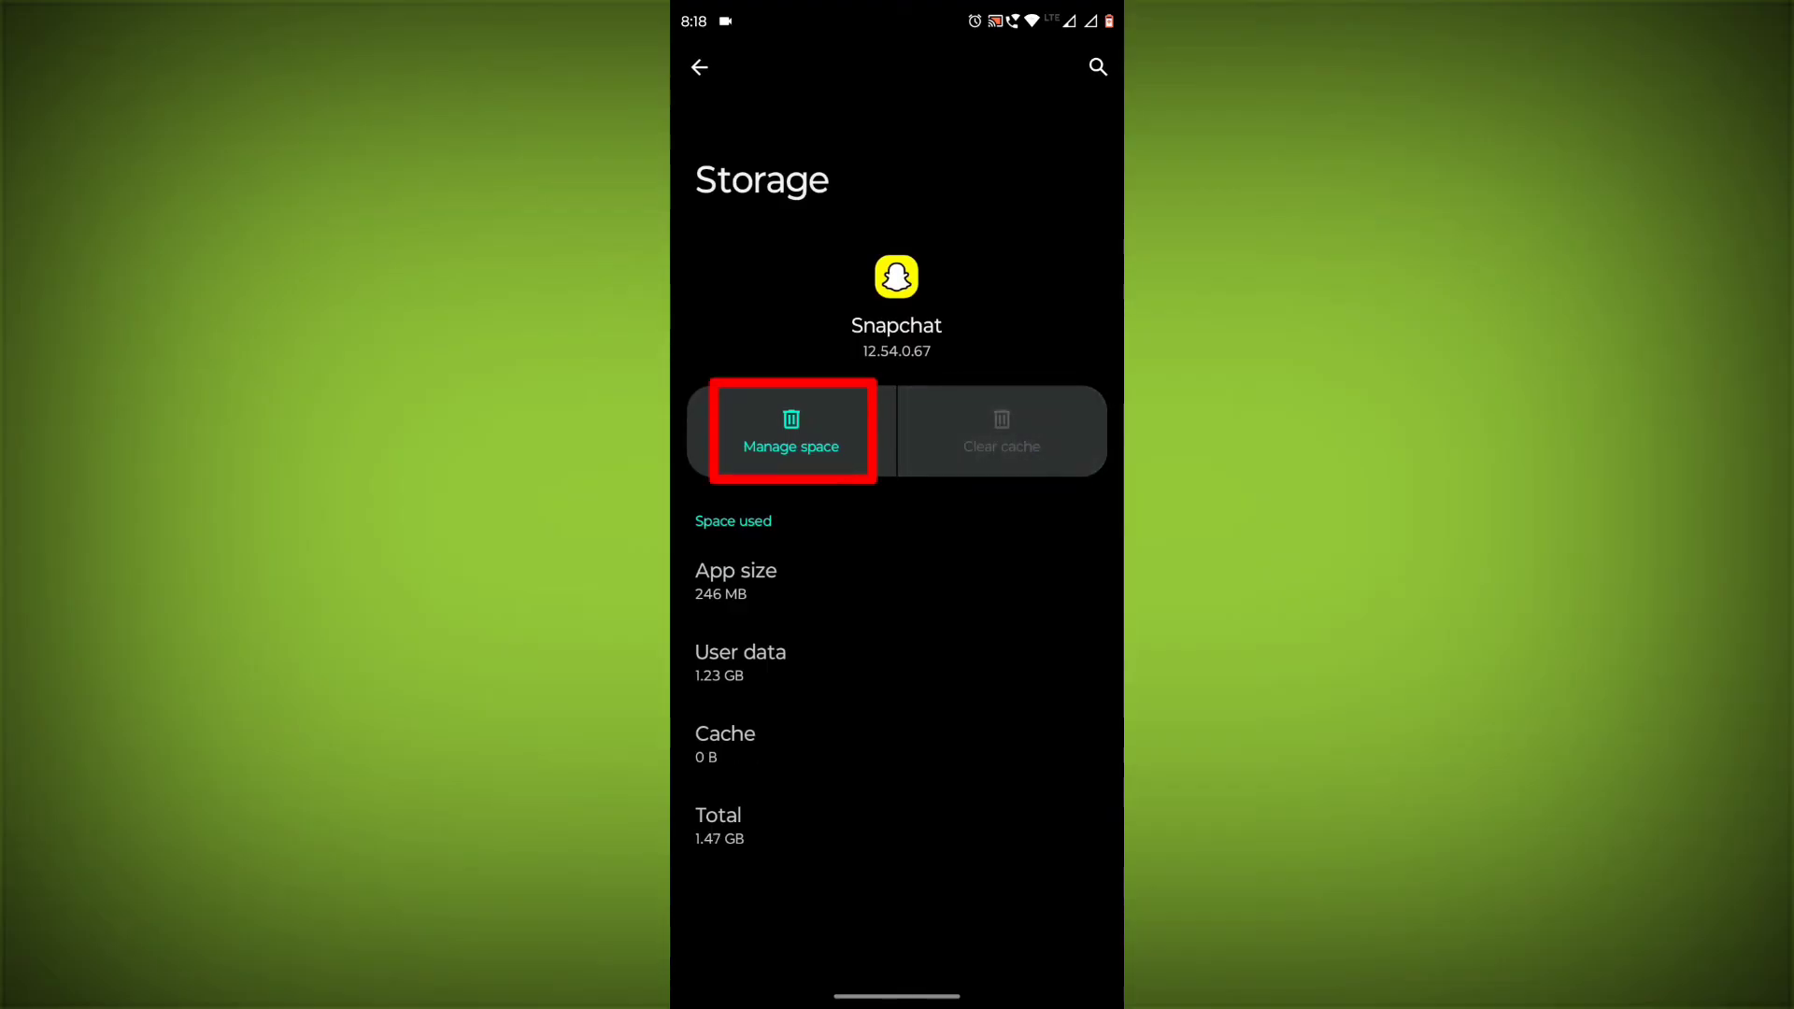